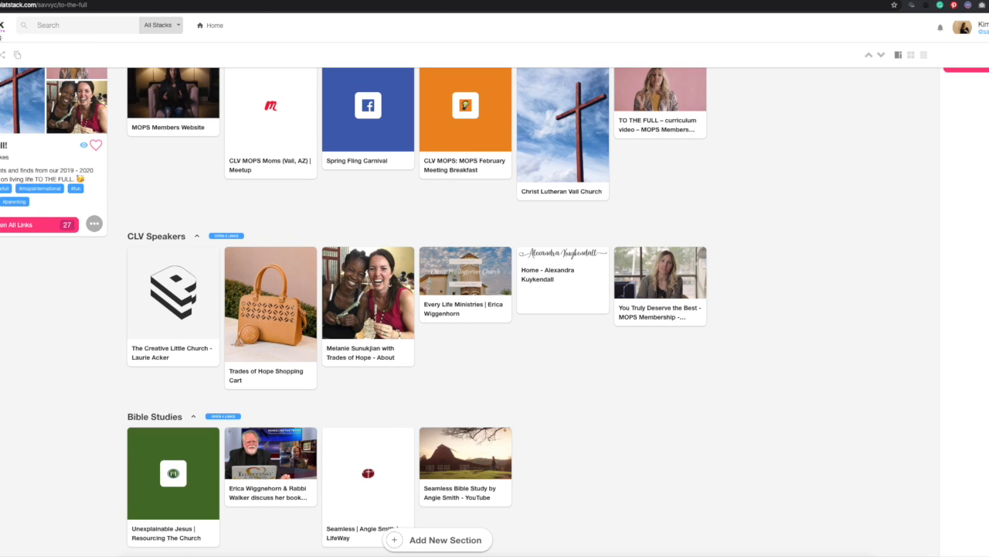
Scroll through the stack to review the reordered five-card CLV Speakers section.
scroll(up, 3)
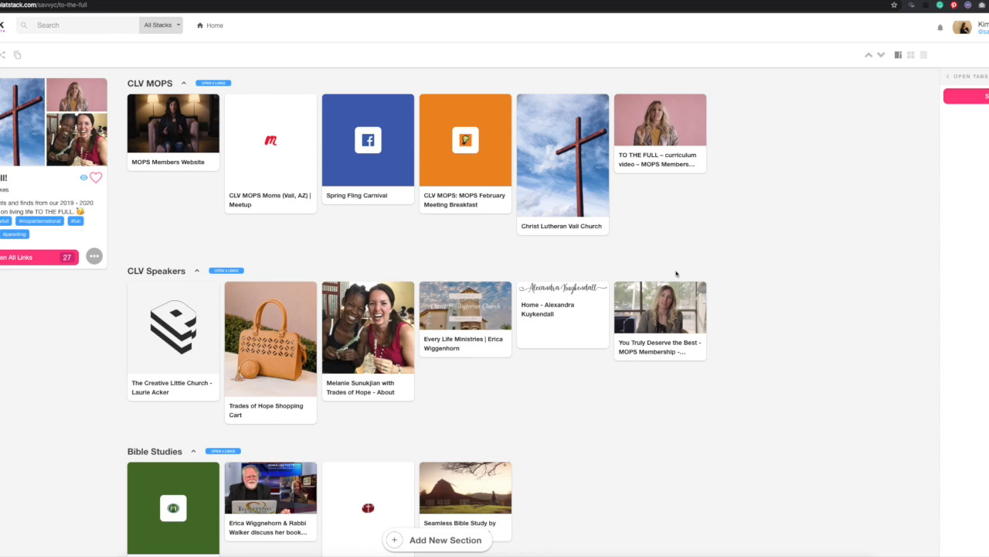
mouse_move(149, 250)
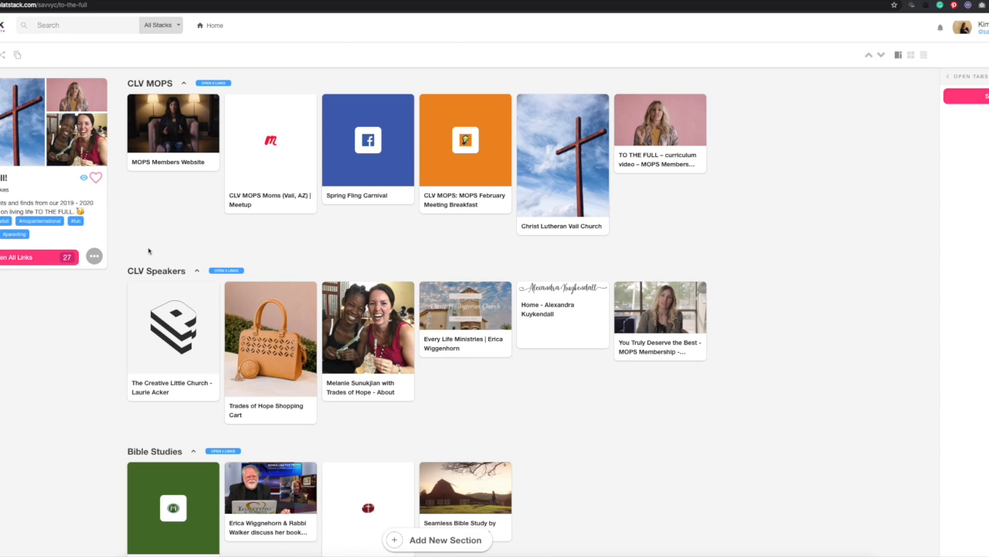
mouse_move(568, 222)
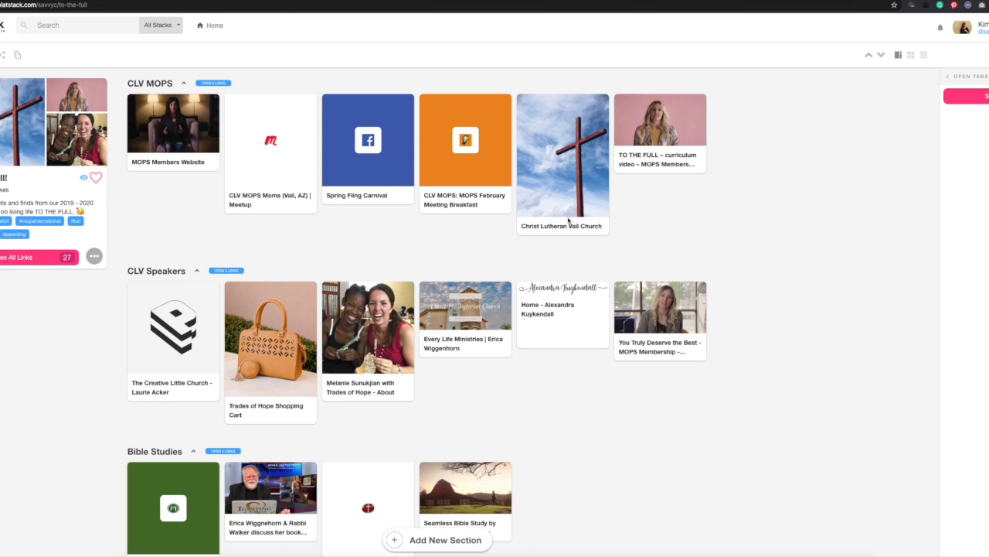
mouse_move(595, 440)
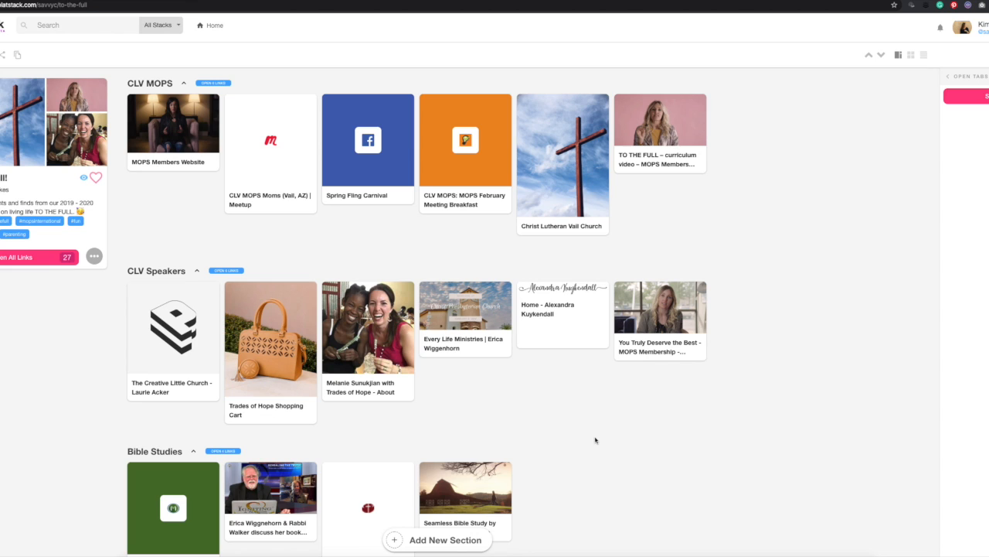
mouse_move(221, 258)
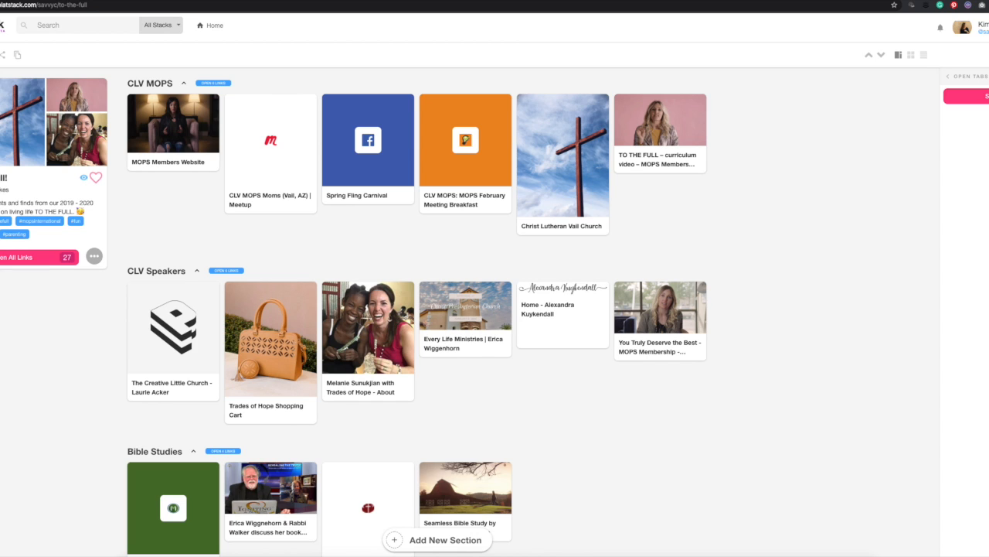
mouse_move(186, 220)
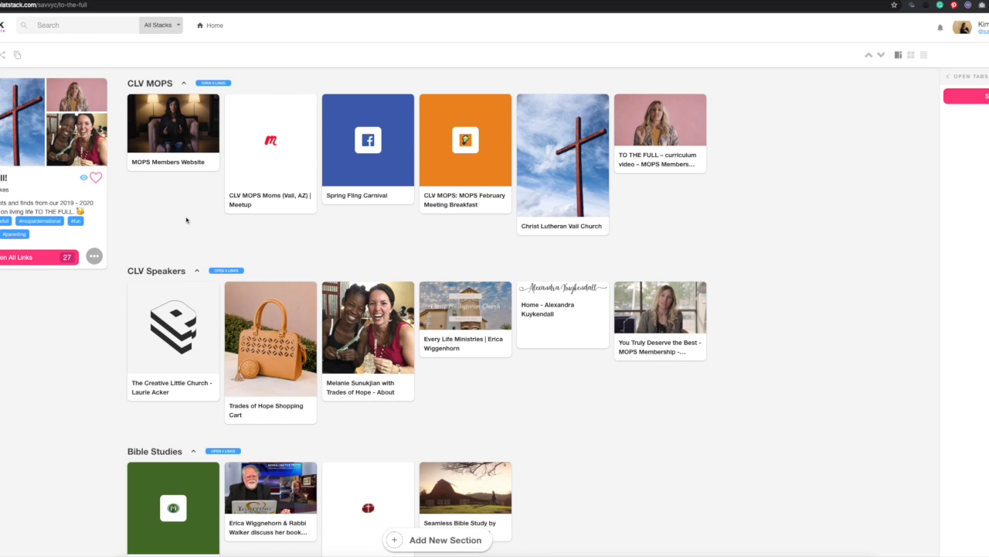
mouse_move(775, 272)
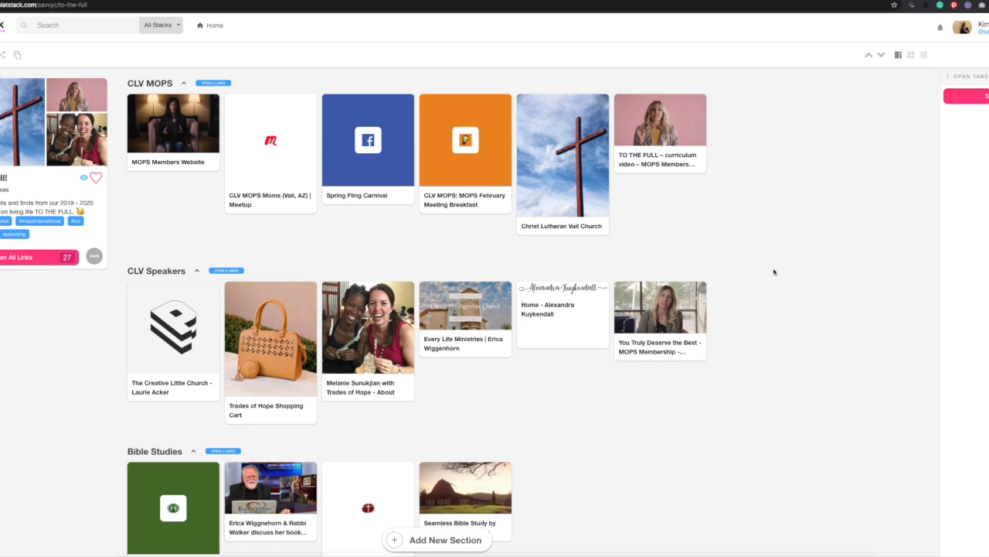
mouse_move(755, 366)
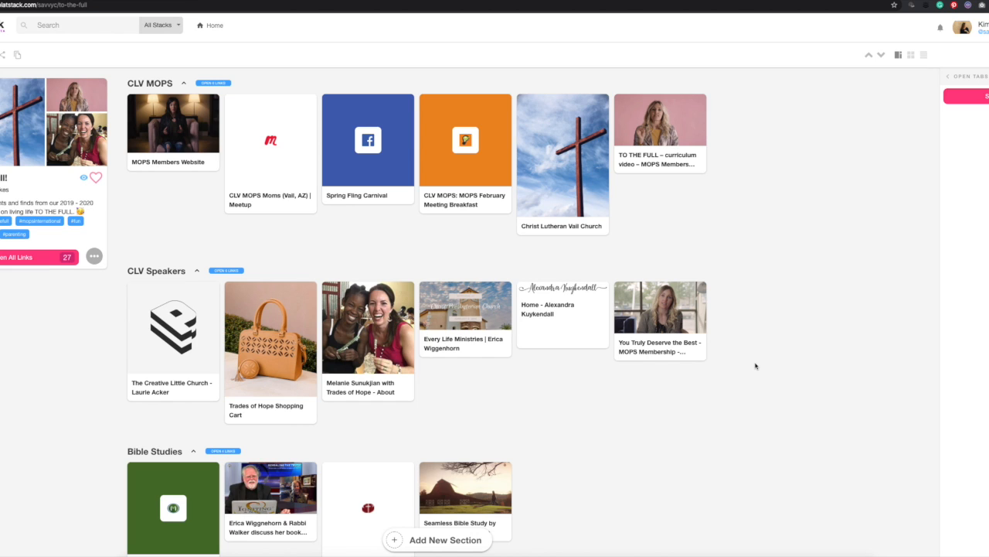
mouse_move(733, 180)
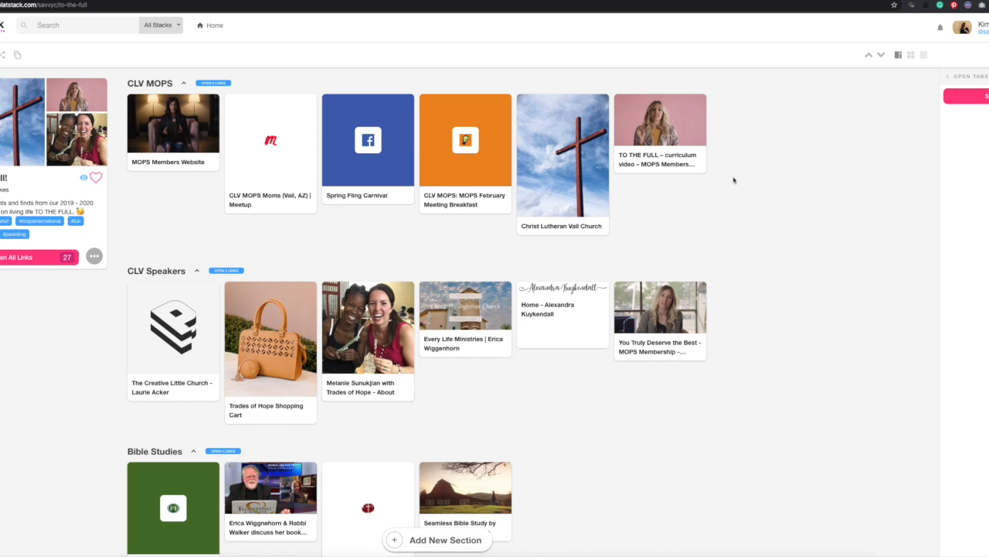
mouse_move(739, 109)
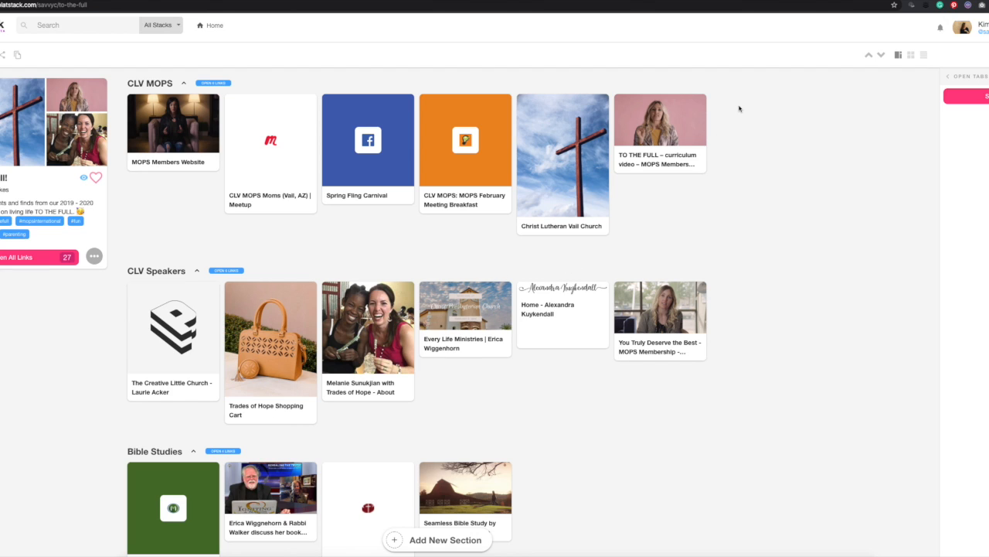
mouse_move(204, 152)
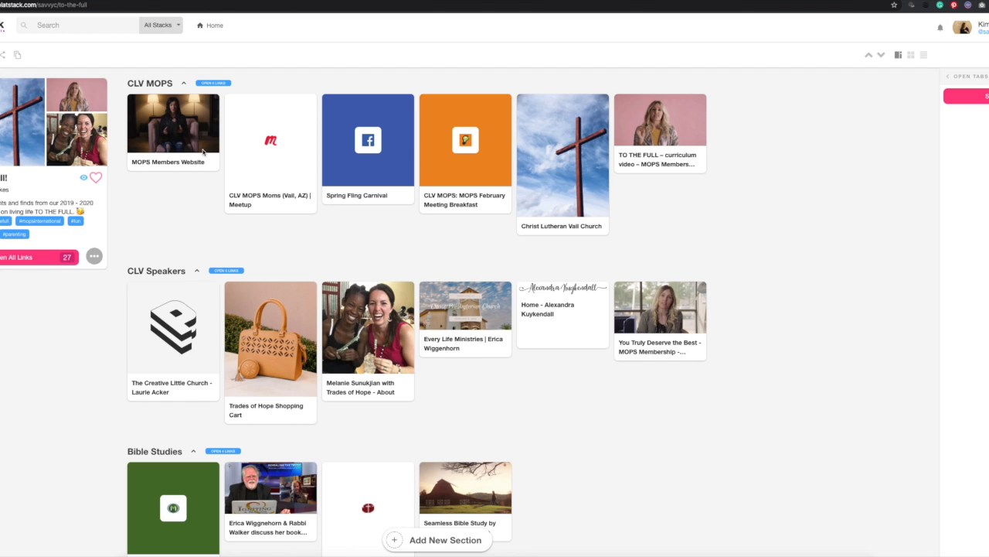
mouse_move(239, 183)
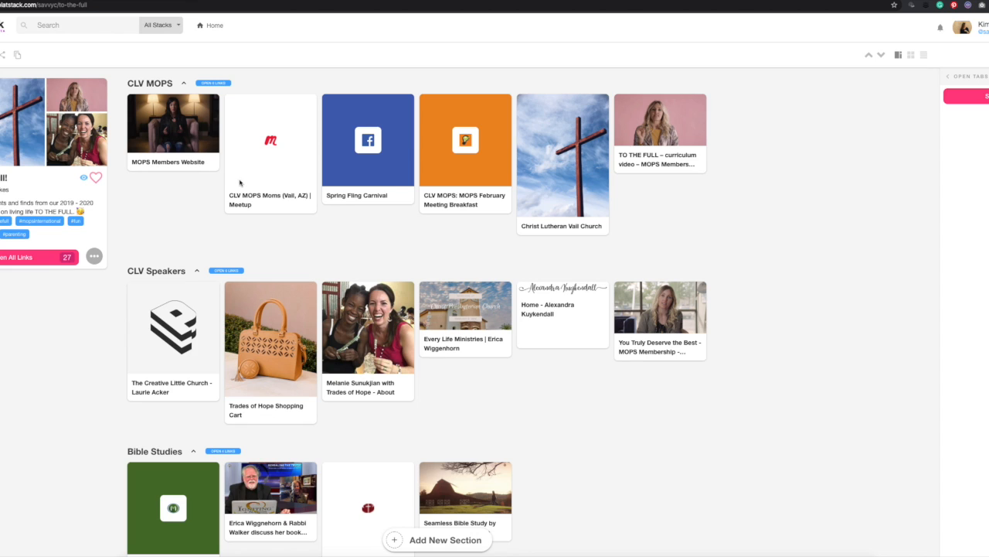
mouse_move(387, 144)
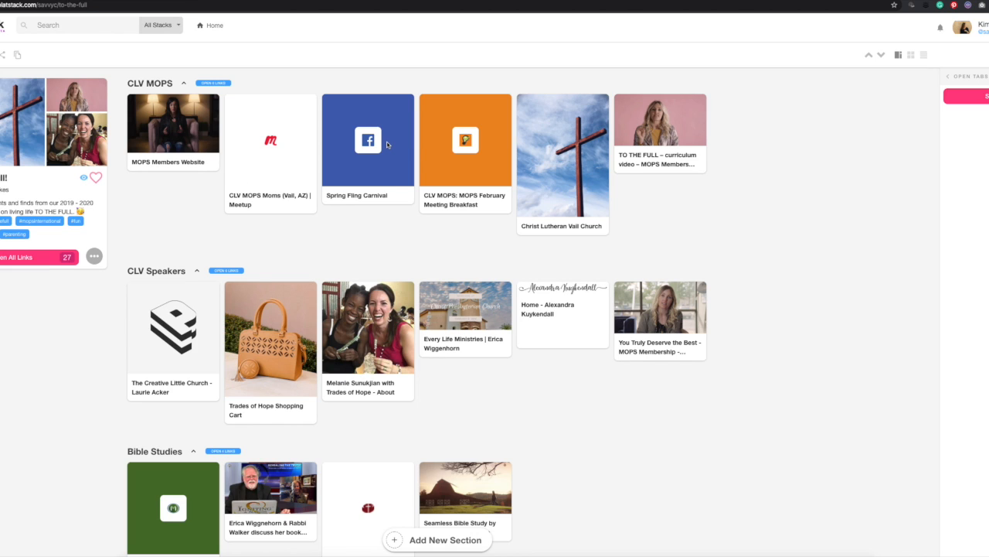
mouse_move(463, 178)
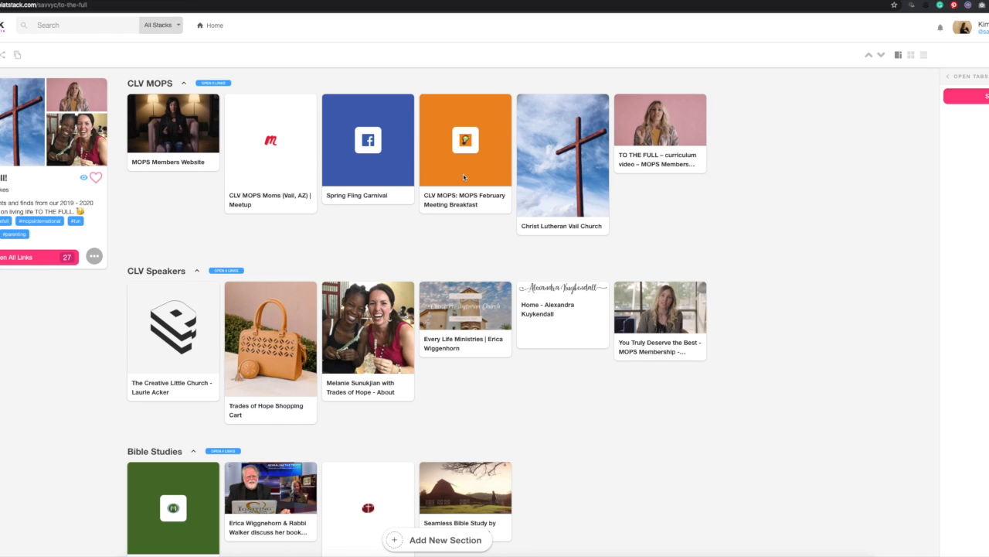
mouse_move(638, 122)
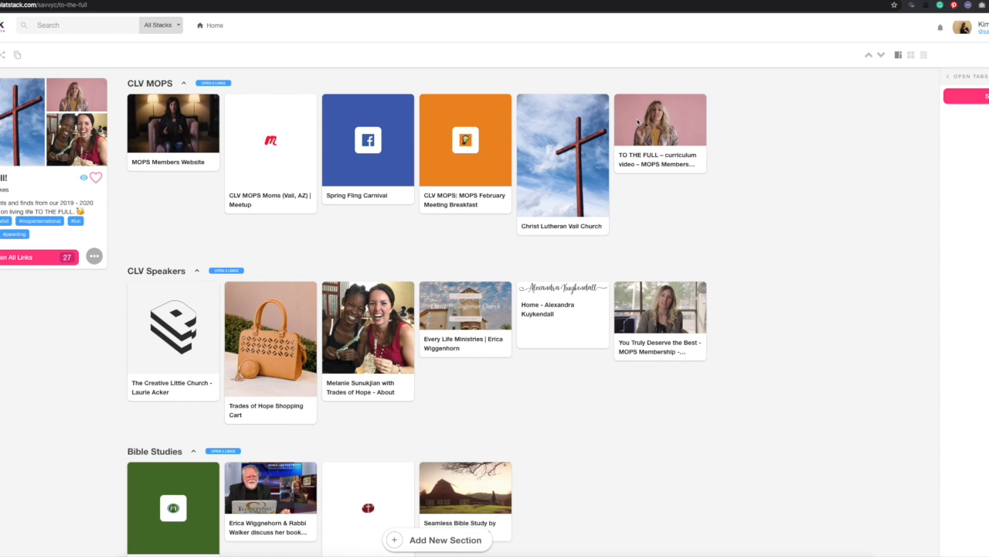
mouse_move(700, 135)
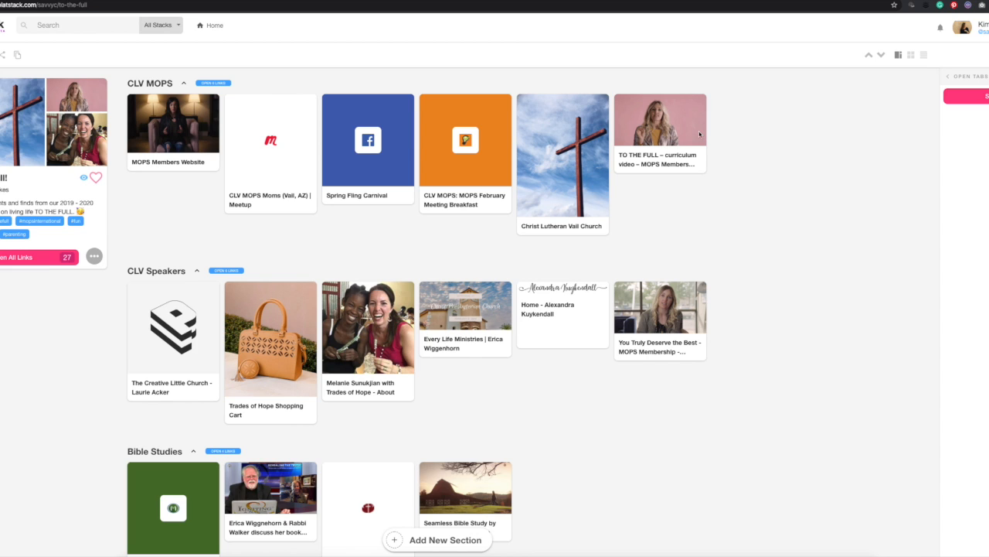
mouse_move(692, 148)
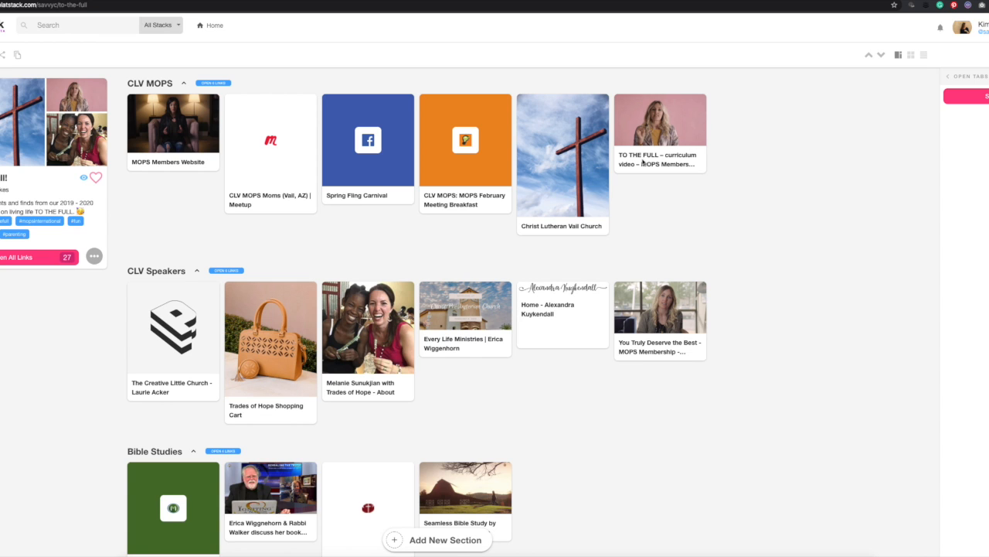
scroll(down, 3)
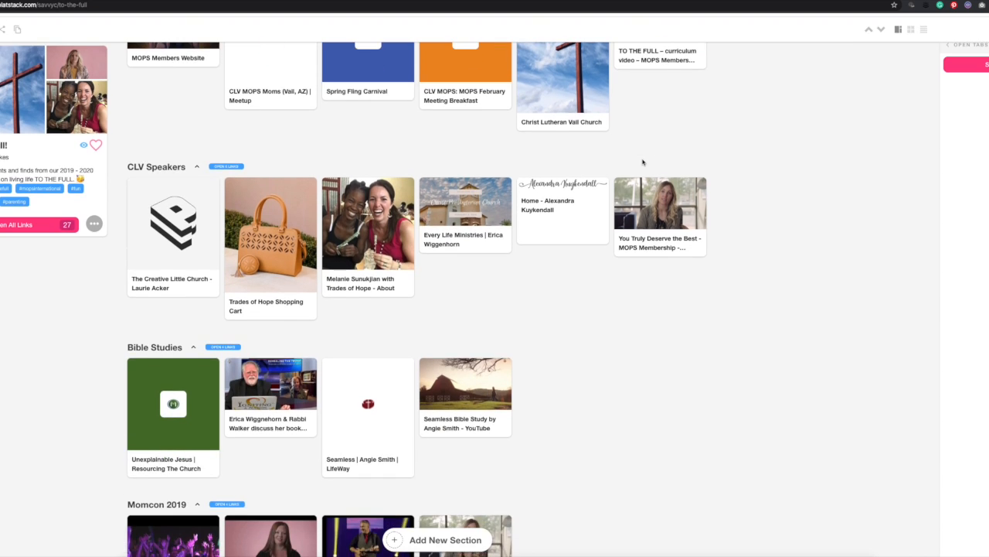
mouse_move(439, 306)
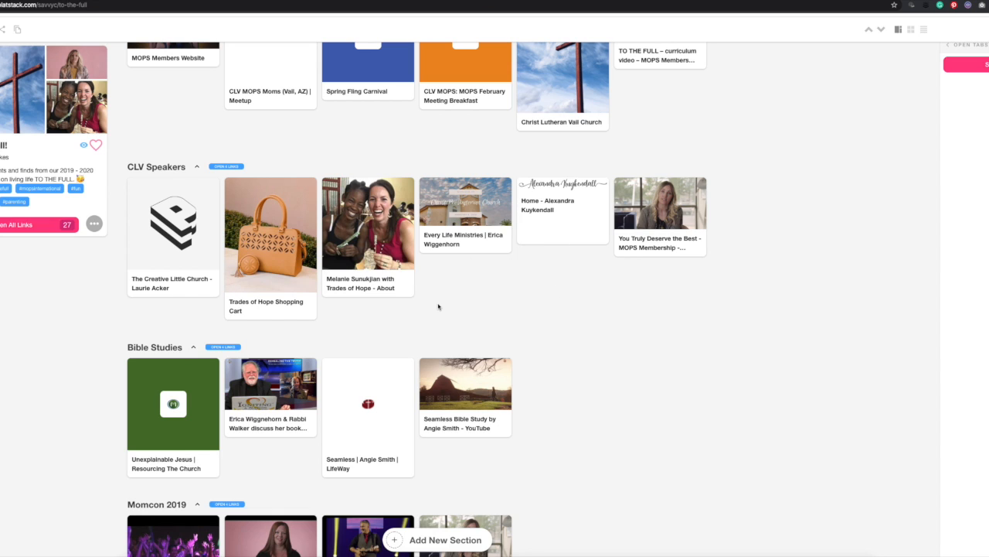
mouse_move(150, 296)
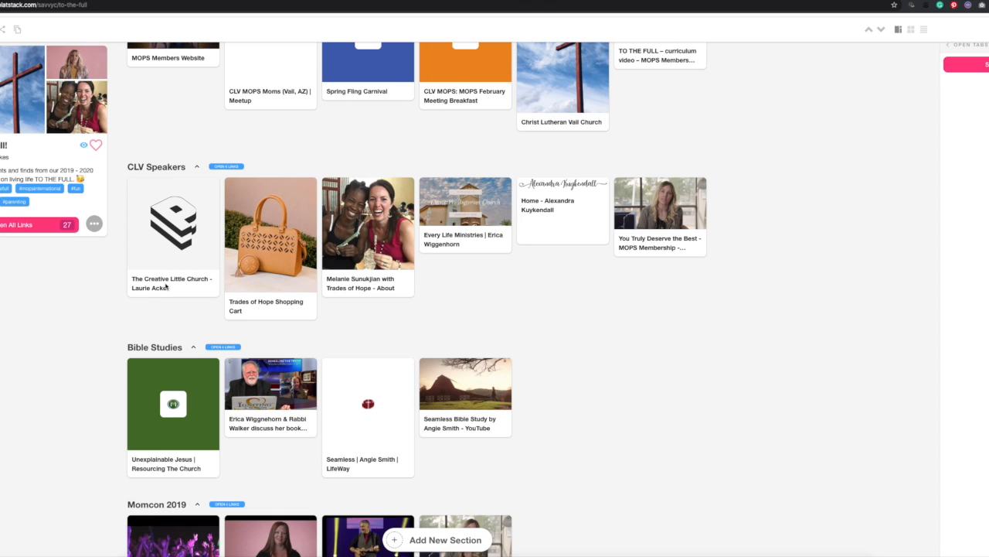
mouse_move(469, 230)
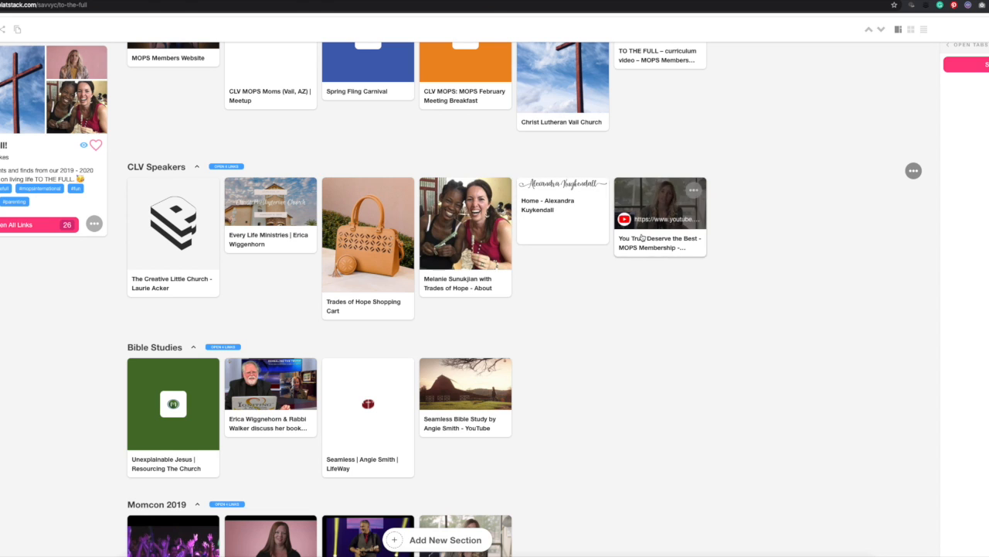
mouse_move(693, 190)
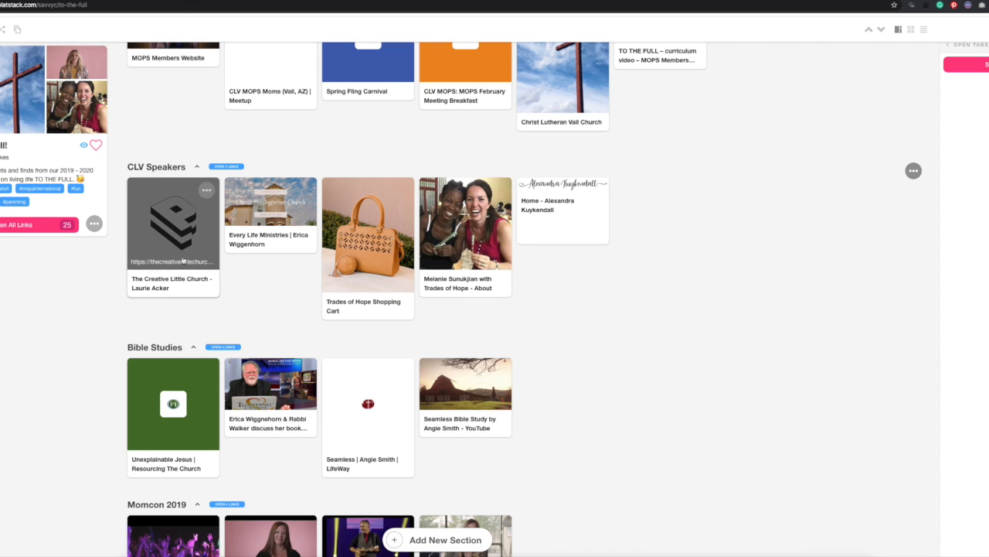
mouse_move(637, 209)
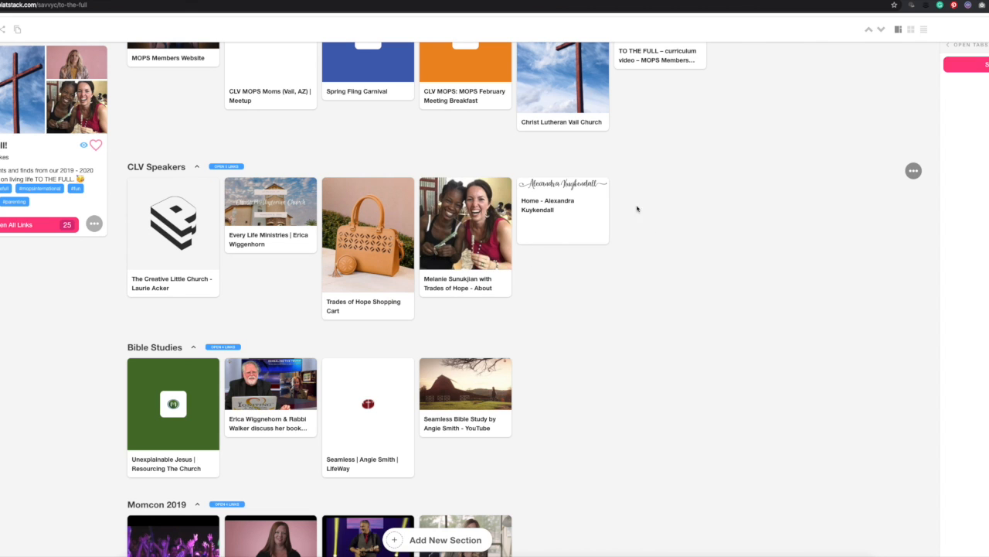
mouse_move(563, 85)
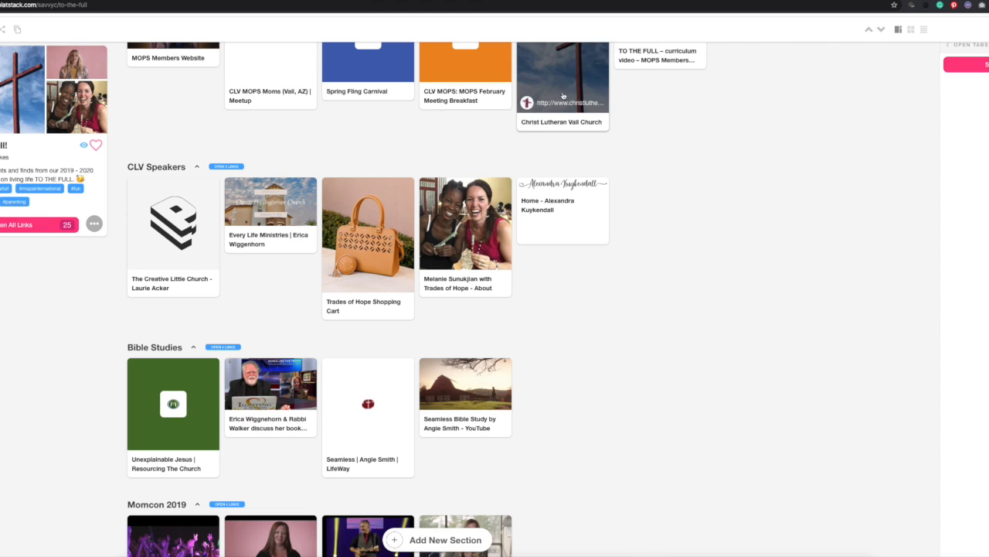
mouse_move(678, 182)
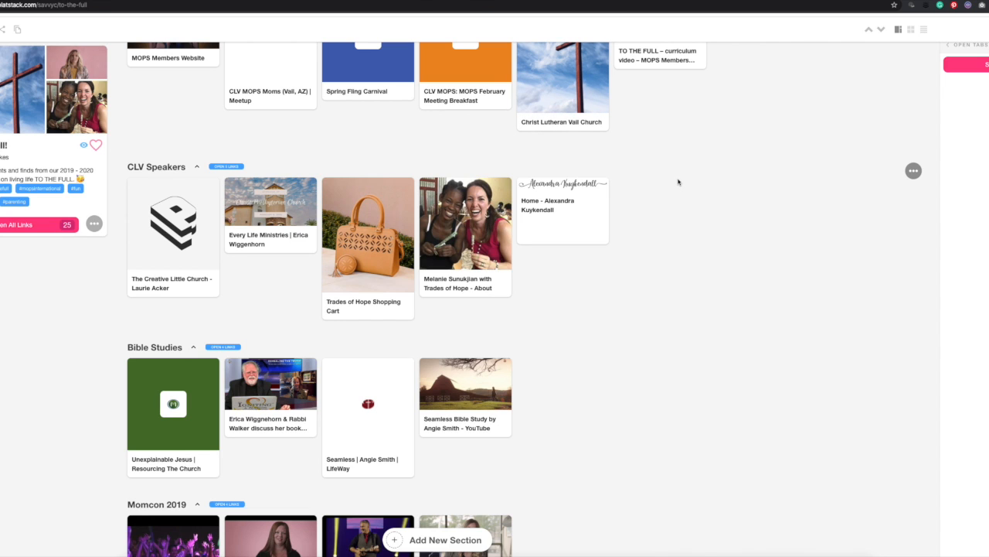
mouse_move(683, 206)
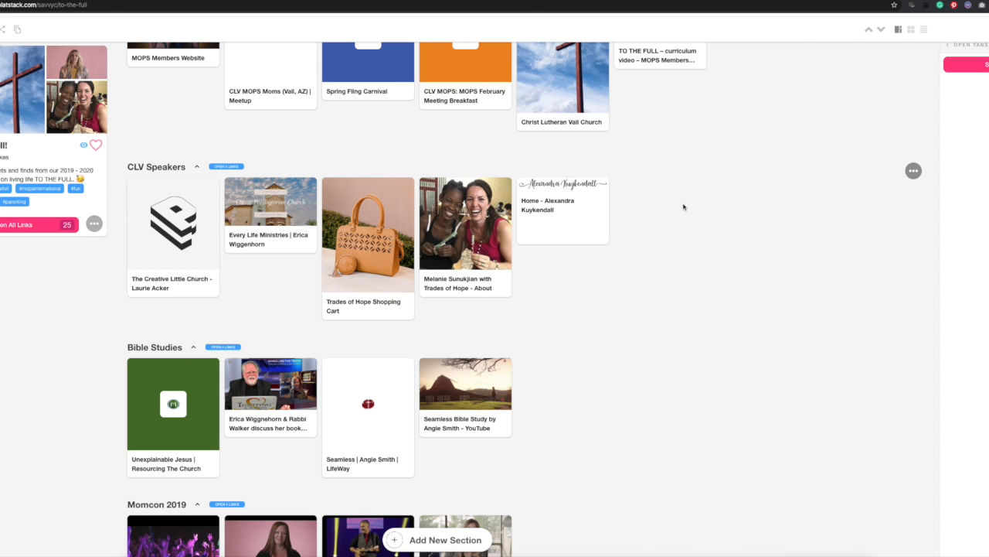
scroll(down, 3)
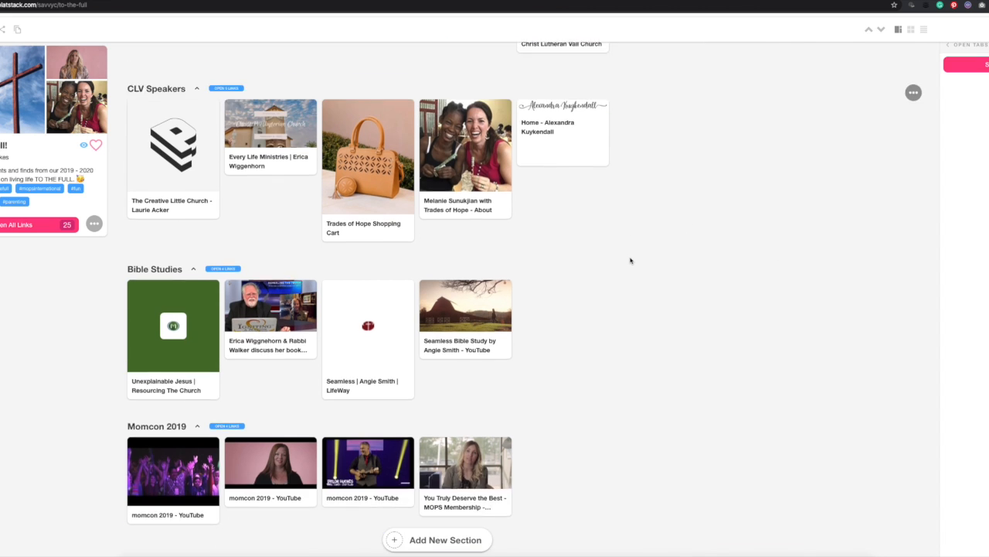
Scroll down past Bible Studies and Momcon 2019 to the seven-link Playdate Ideas section.
scroll(down, 3)
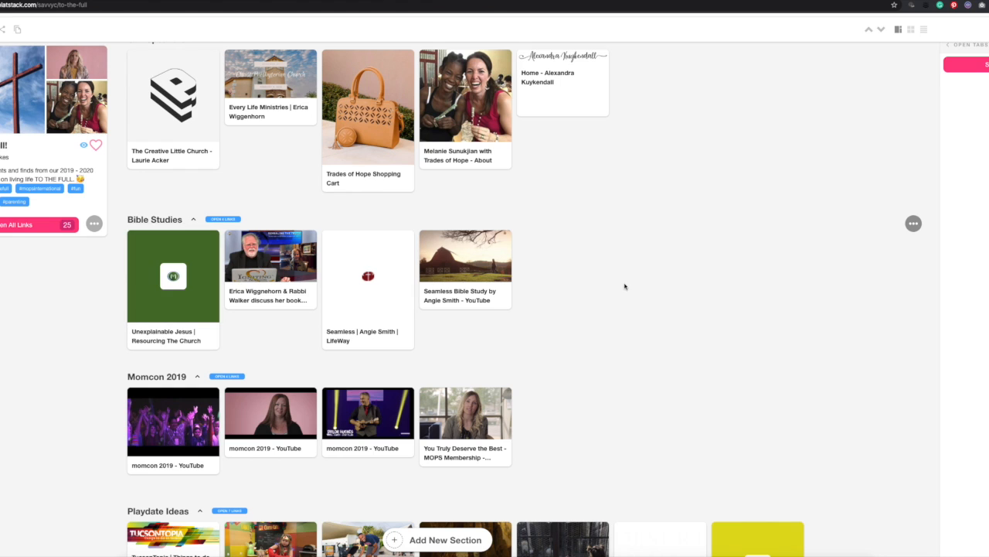
mouse_move(465, 263)
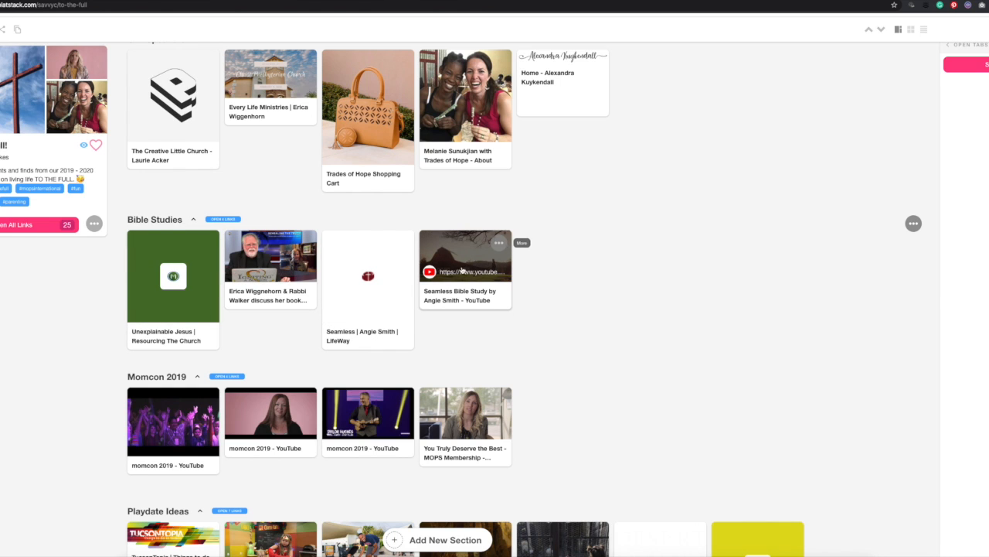
mouse_move(597, 338)
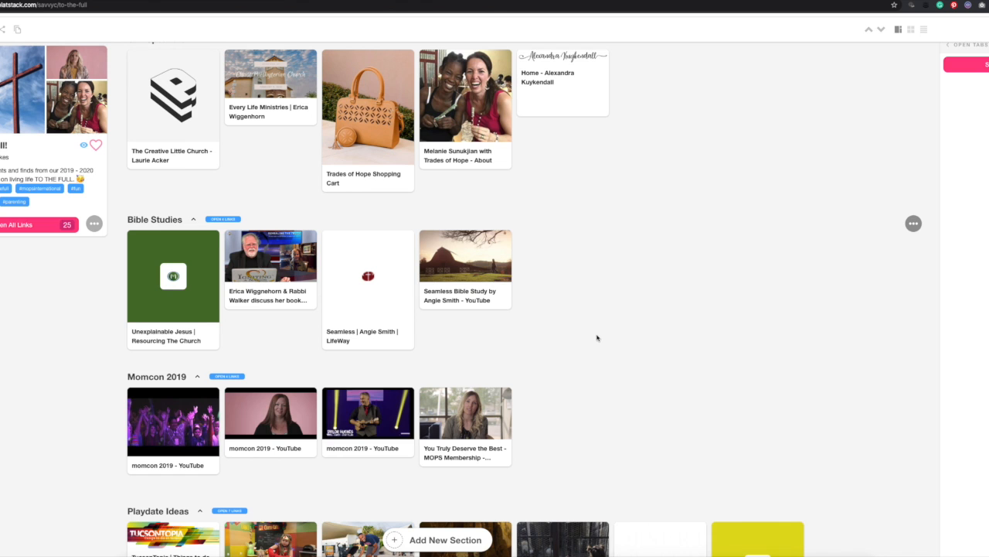
scroll(down, 3)
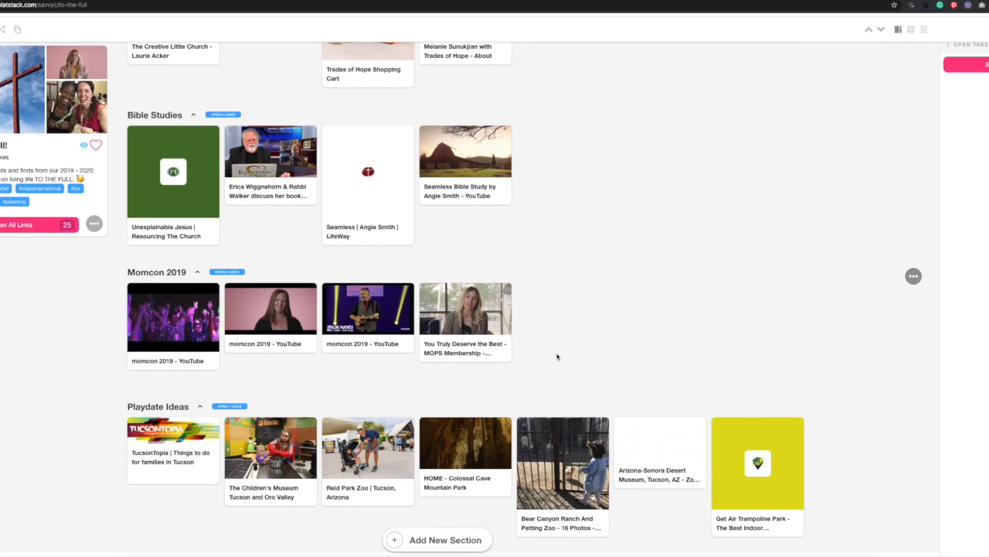
mouse_move(339, 363)
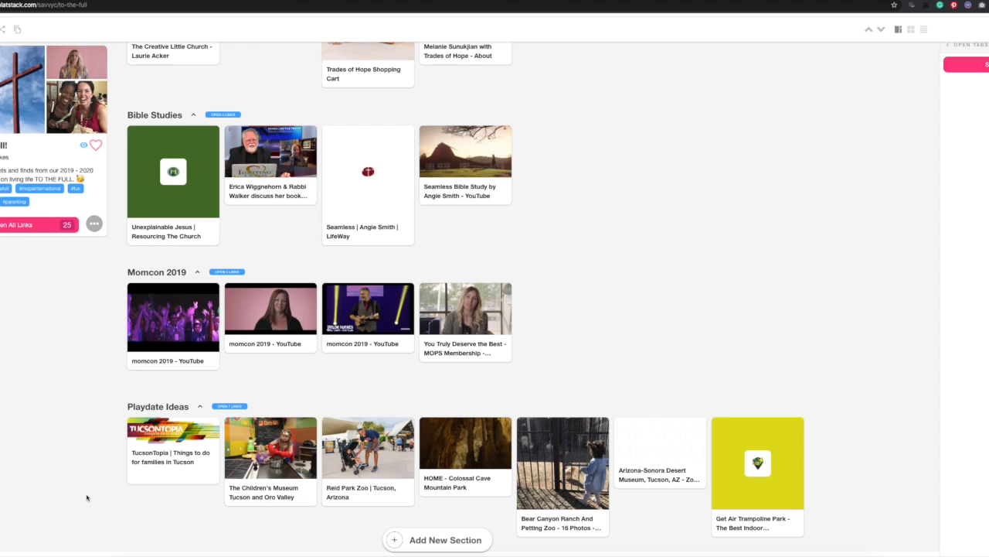
mouse_move(116, 491)
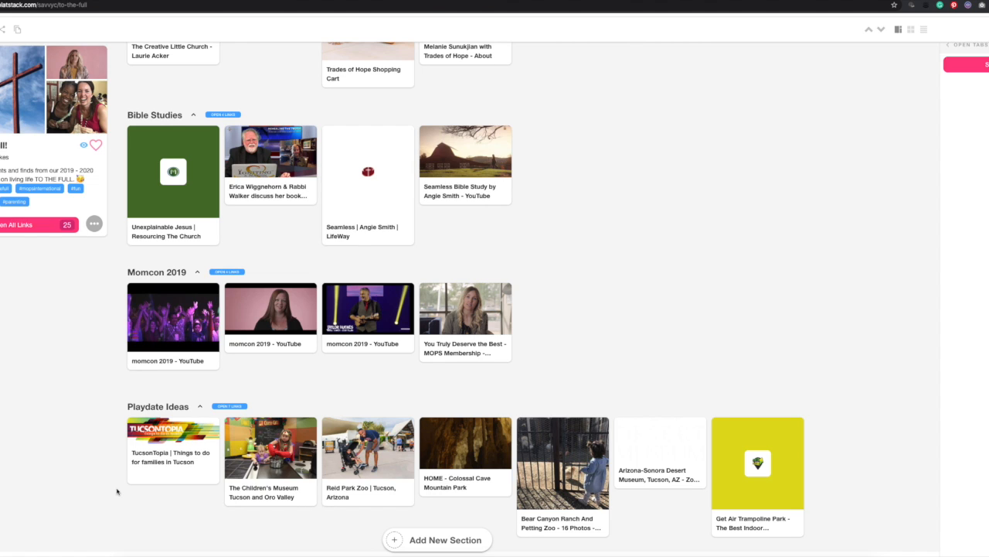
mouse_move(189, 510)
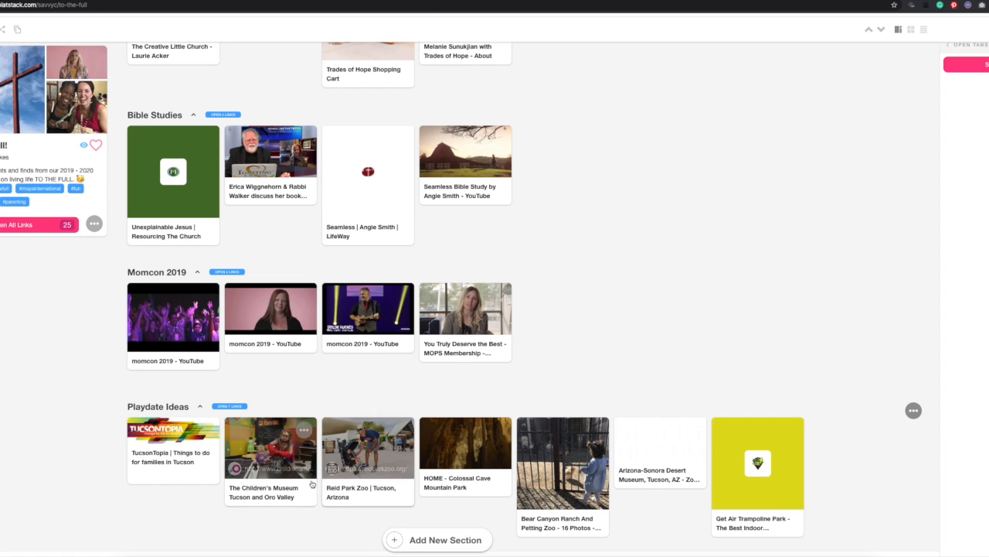
mouse_move(465, 440)
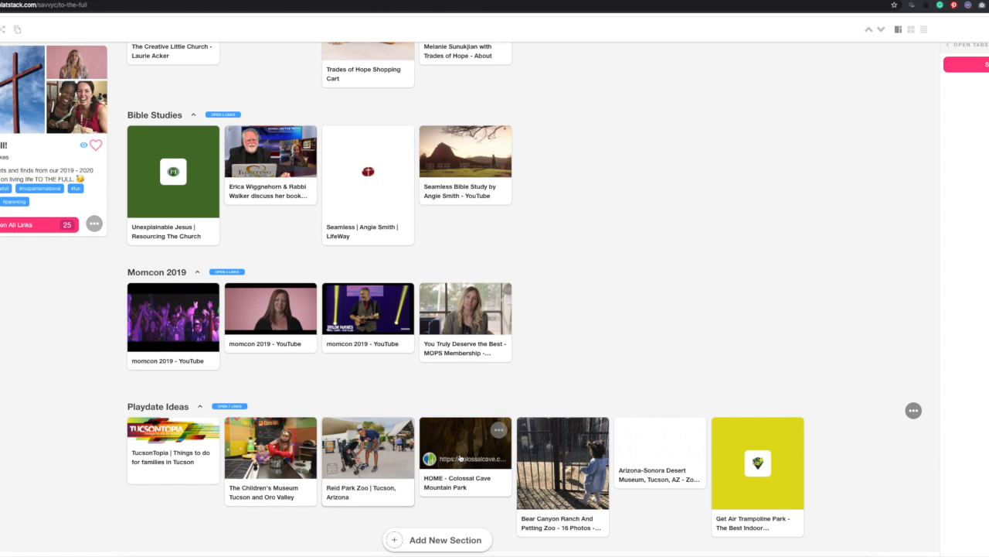
mouse_move(271, 448)
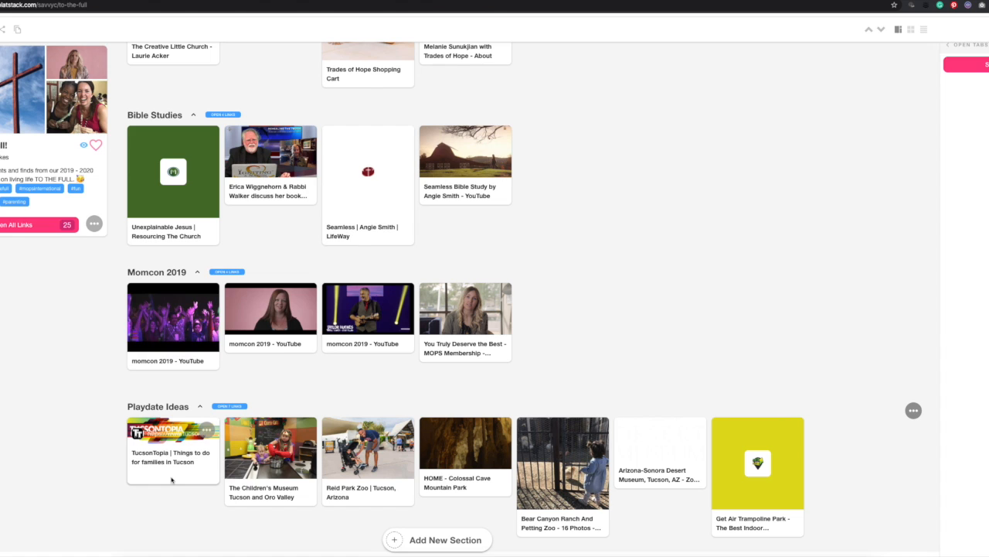
mouse_move(549, 441)
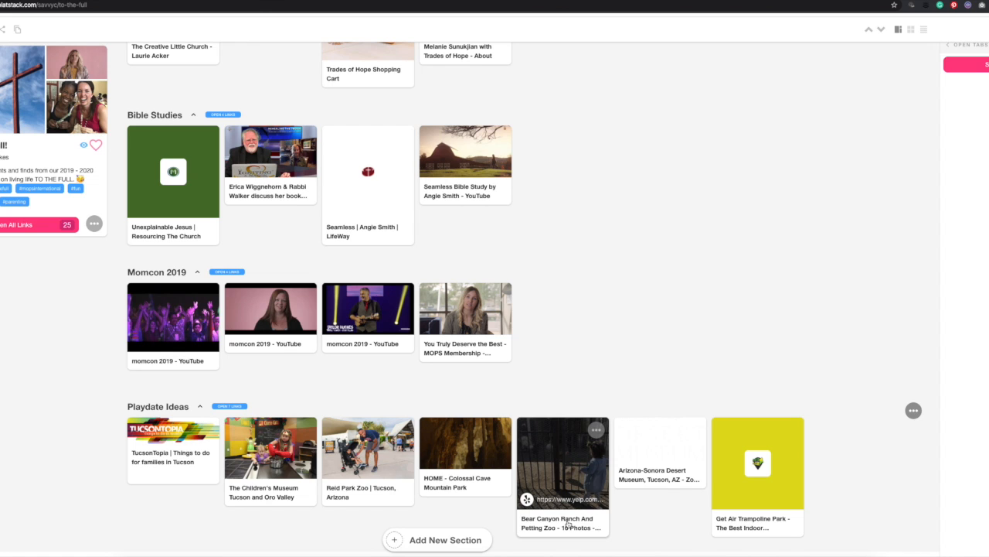
mouse_move(649, 517)
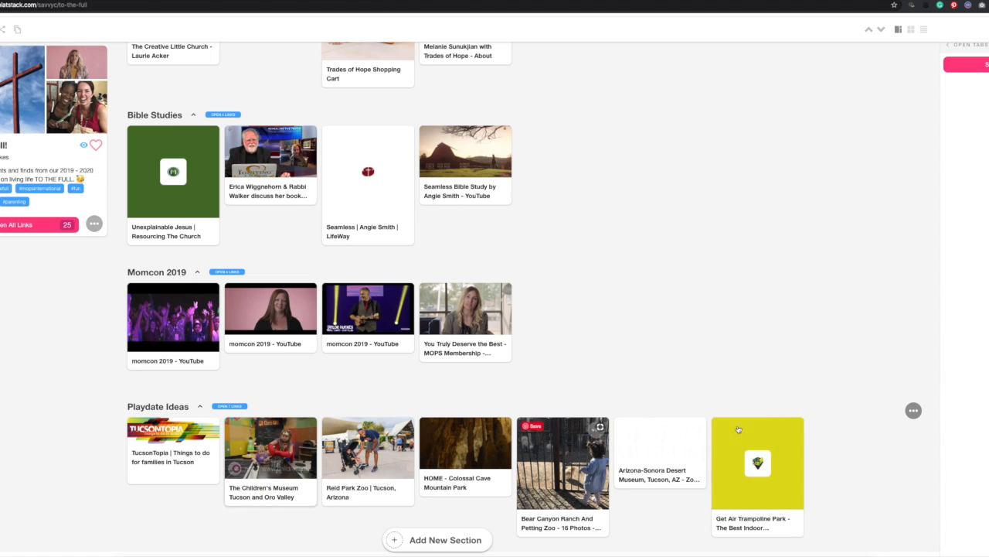
Scroll back to the top and open the CLV MOPS Moms (Vail, AZ) Meetup link's details.
scroll(up, 3)
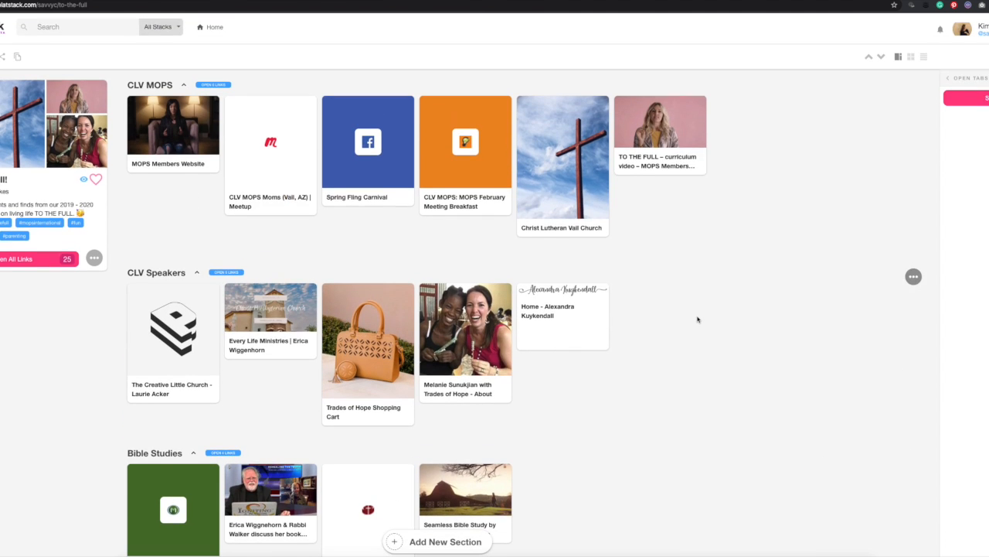
mouse_move(271, 141)
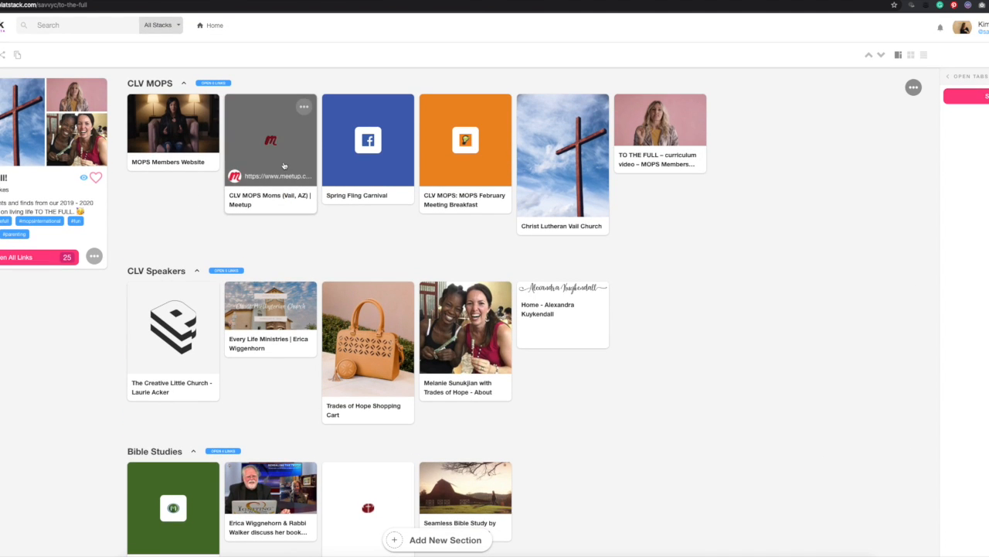
click(269, 139)
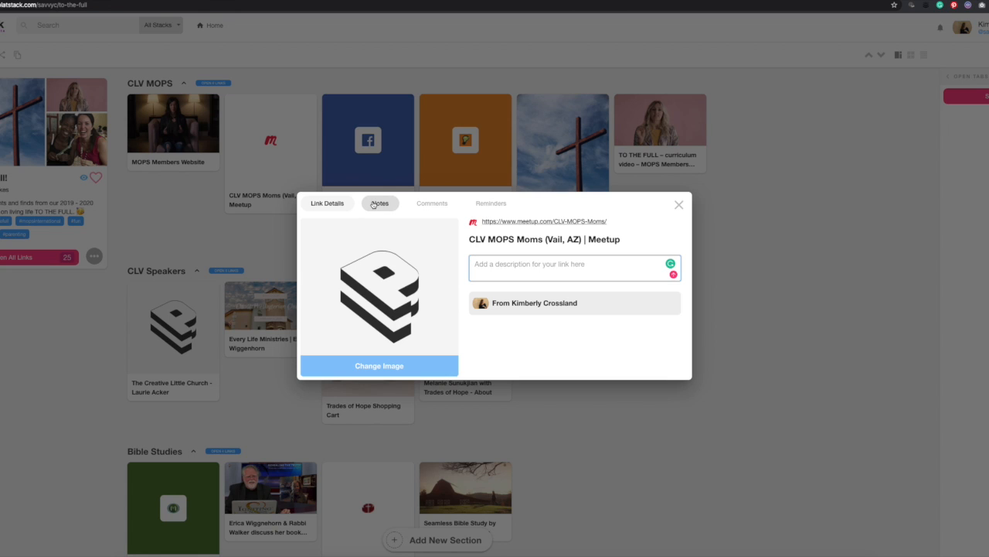
Add the note 'This is our MOPS meetup page' to the Meetup link, then view its comments.
click(379, 203)
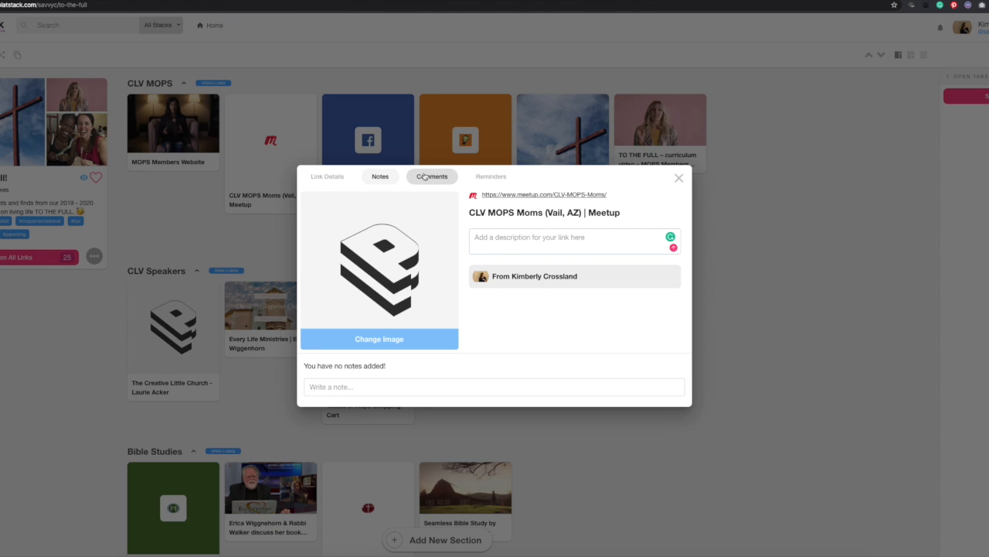
click(380, 176)
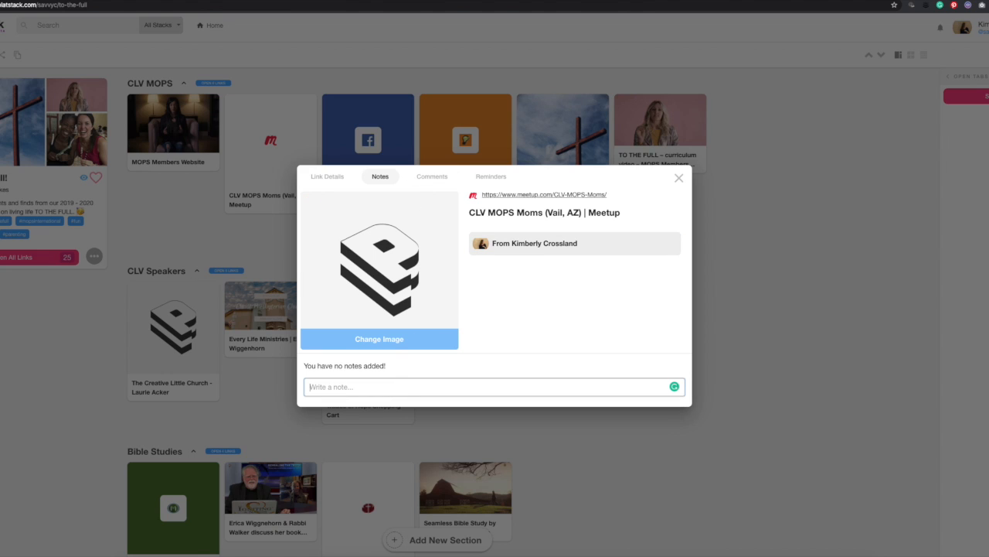
text(This is our MOPS)
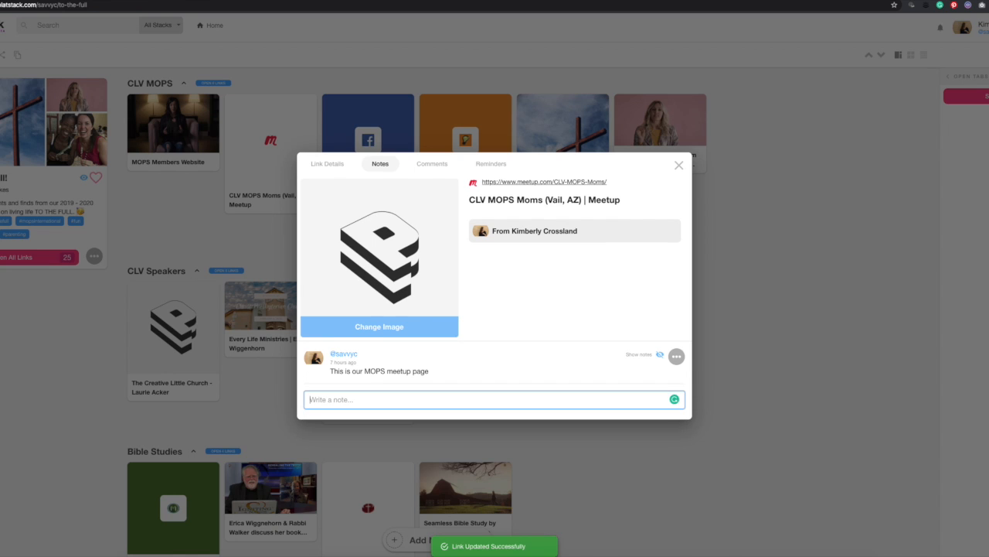
click(432, 179)
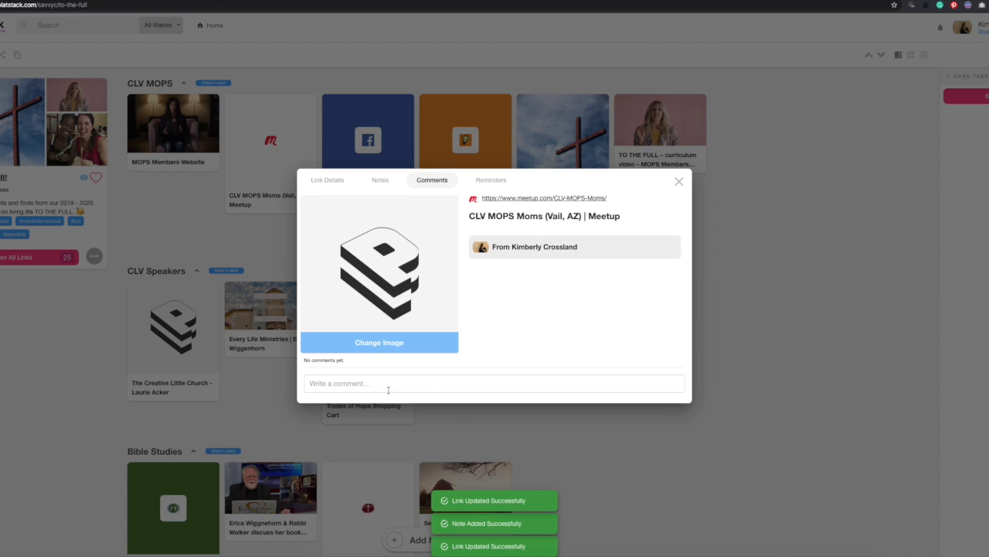
mouse_move(446, 380)
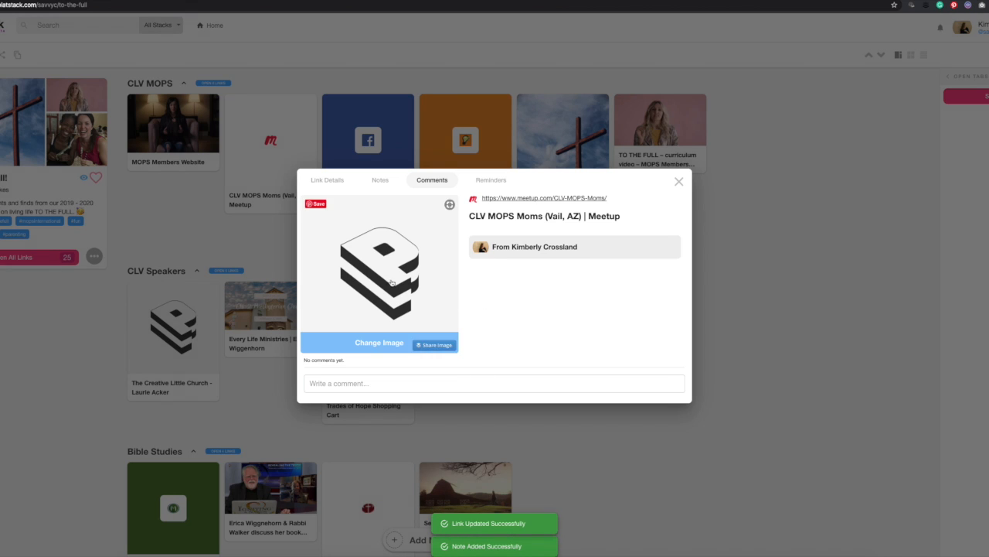
mouse_move(536, 360)
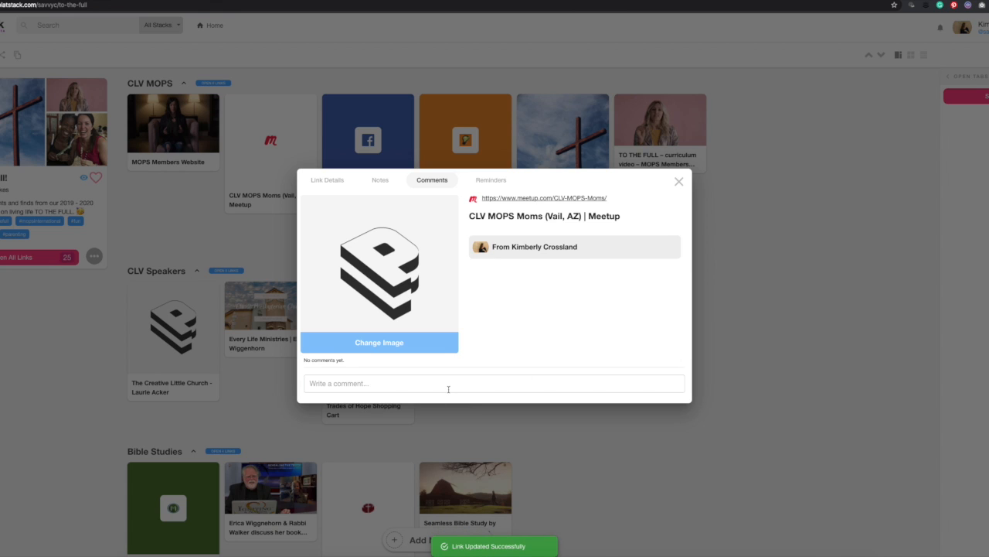
mouse_move(493, 313)
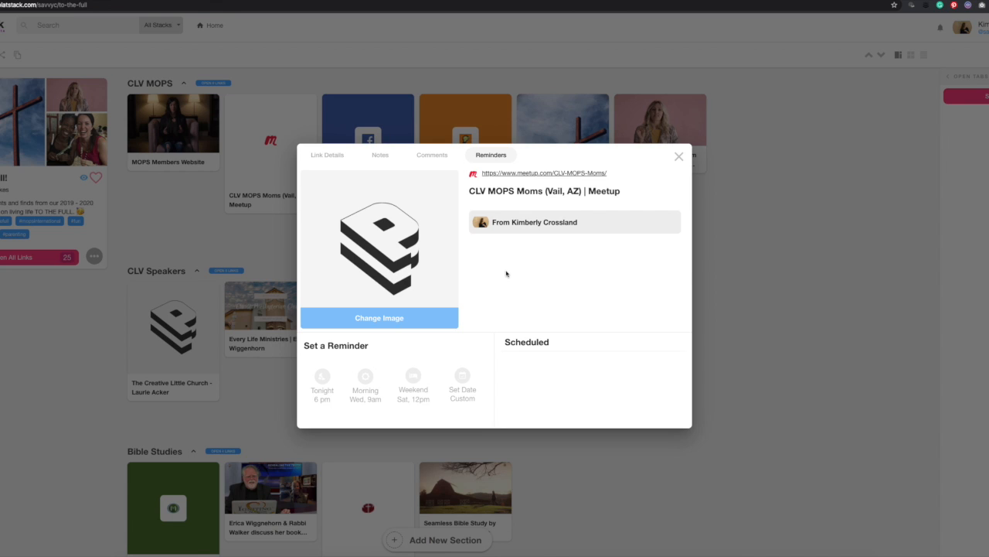
mouse_move(516, 312)
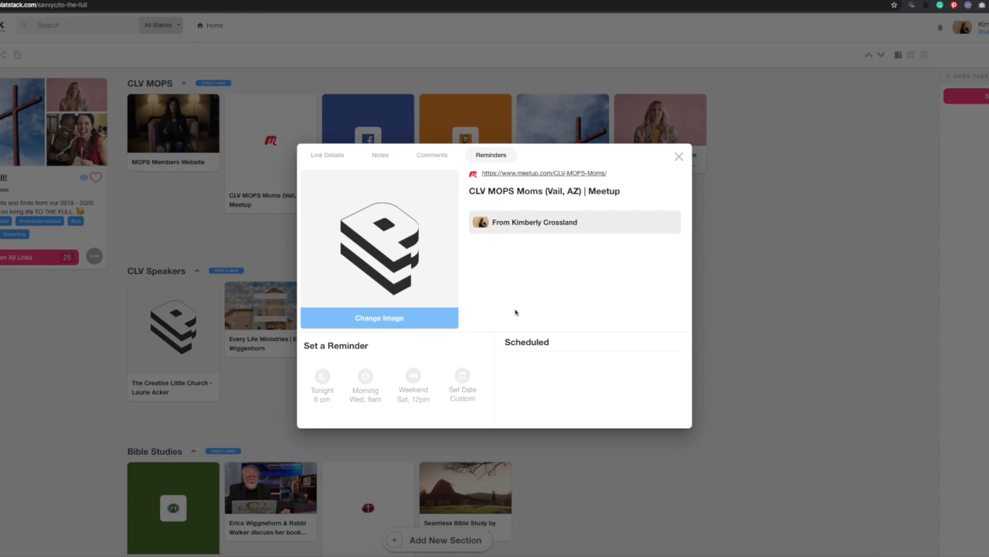
mouse_move(595, 185)
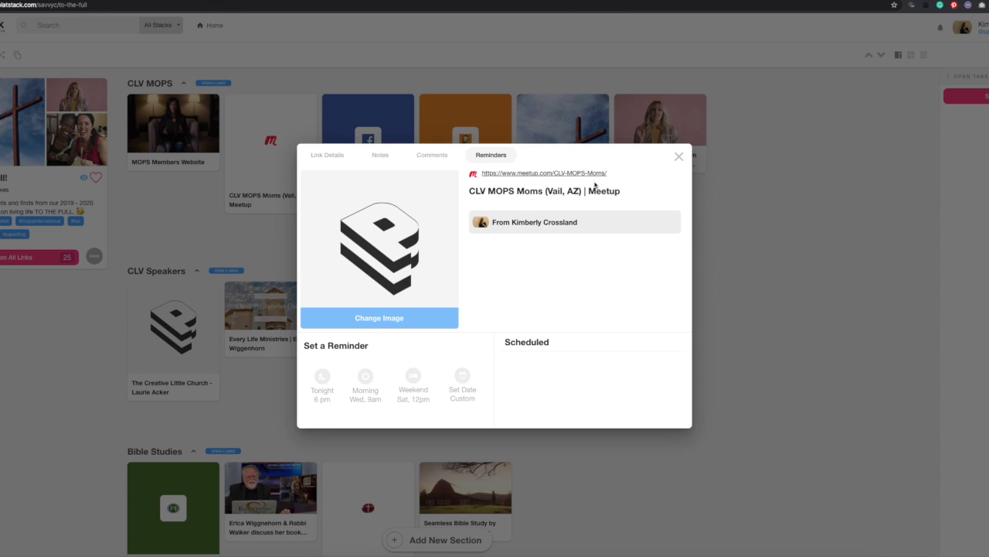
mouse_move(679, 157)
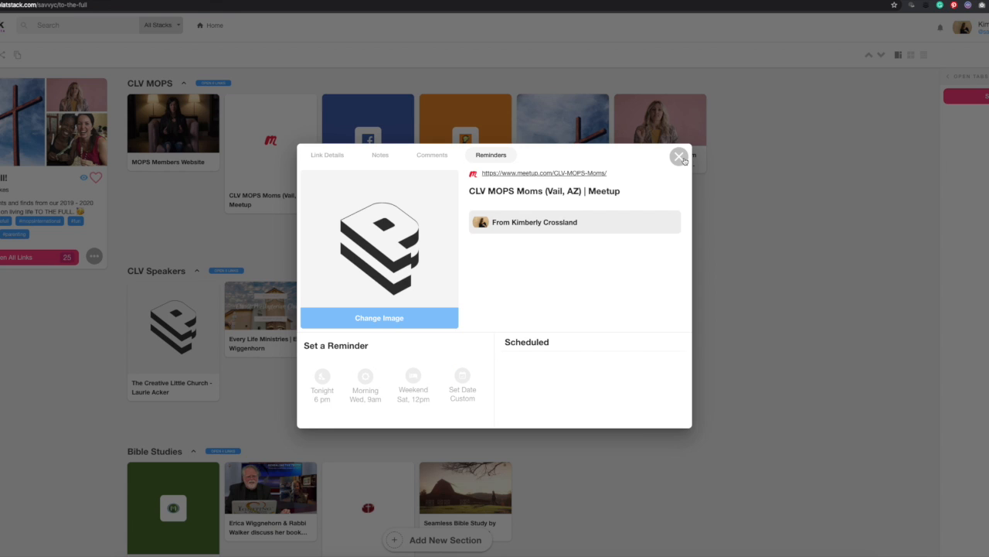
Close the Meetup link's details dialog to return to the stack.
click(680, 155)
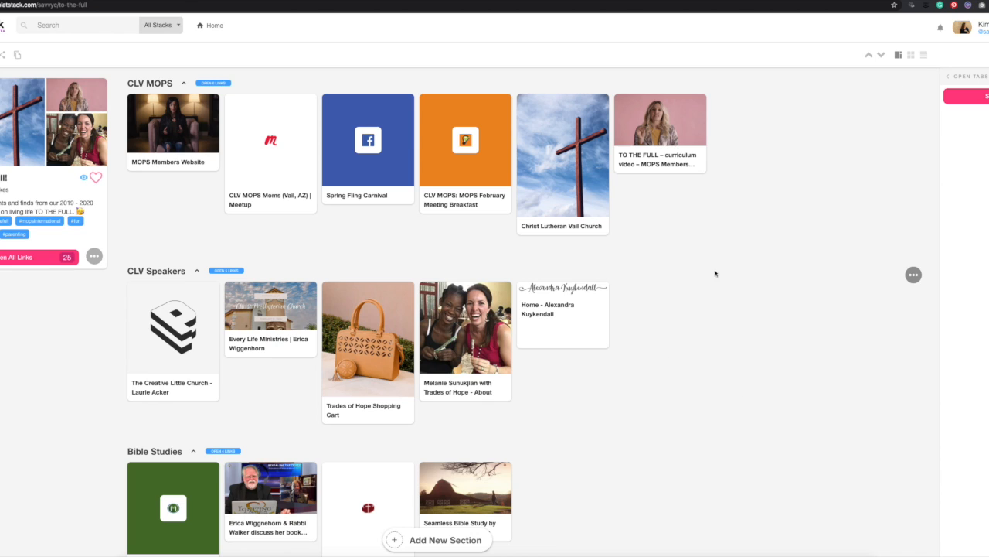
mouse_move(665, 348)
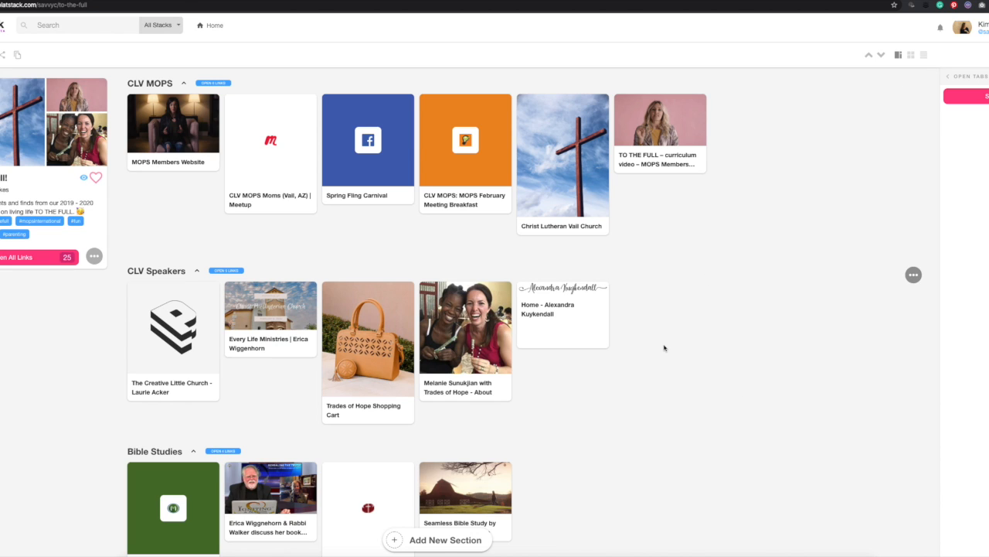